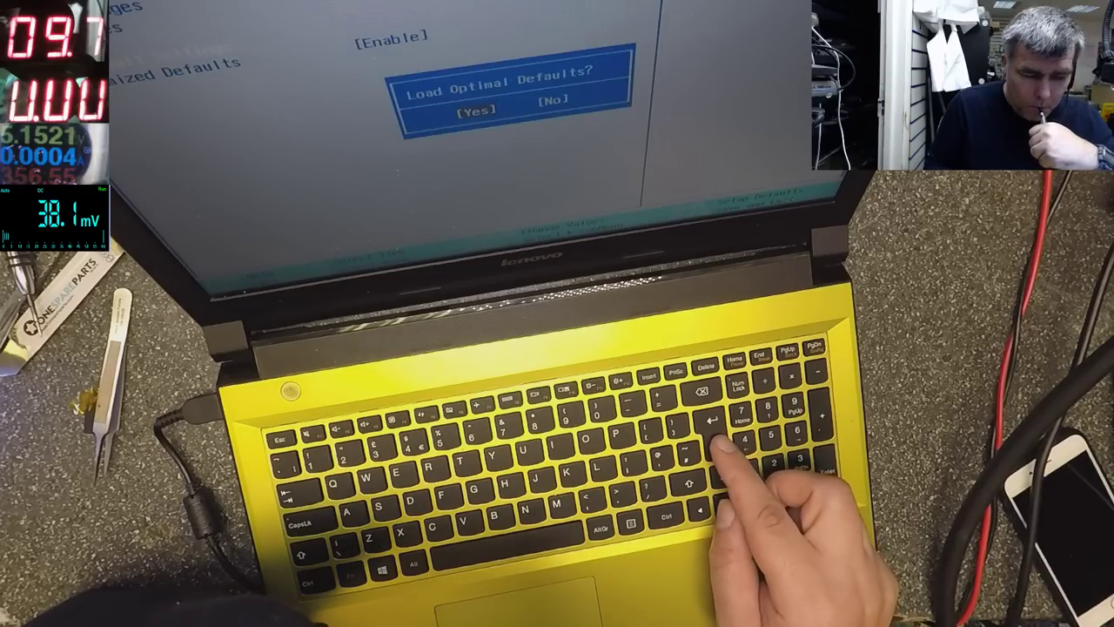
Step: Confirm Yes to load the optimal BIOS defaults
key("Return")
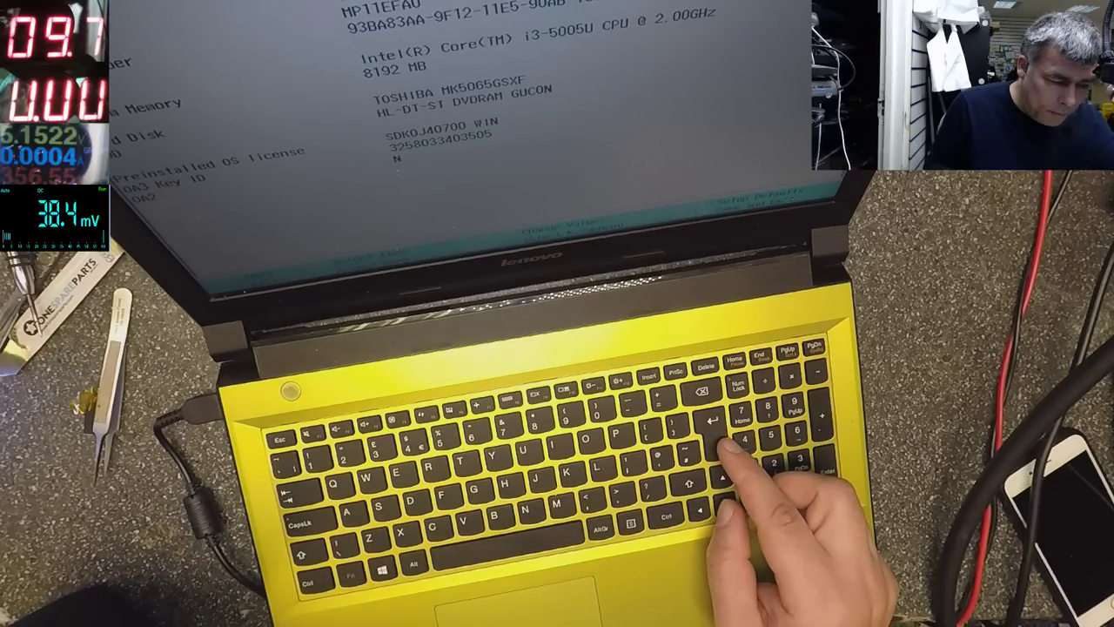